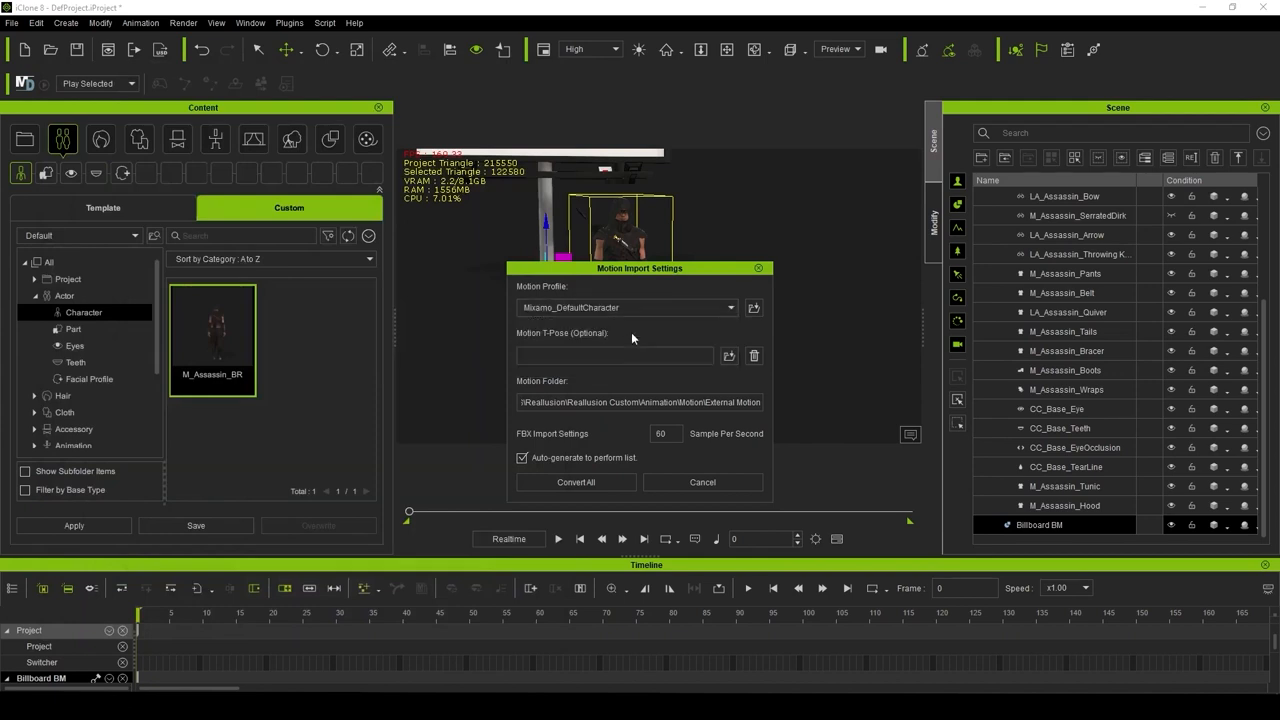
Convert all external motion files using the Mixamo_DefaultCharacter profile with auto-generated foot contacts.
click(576, 482)
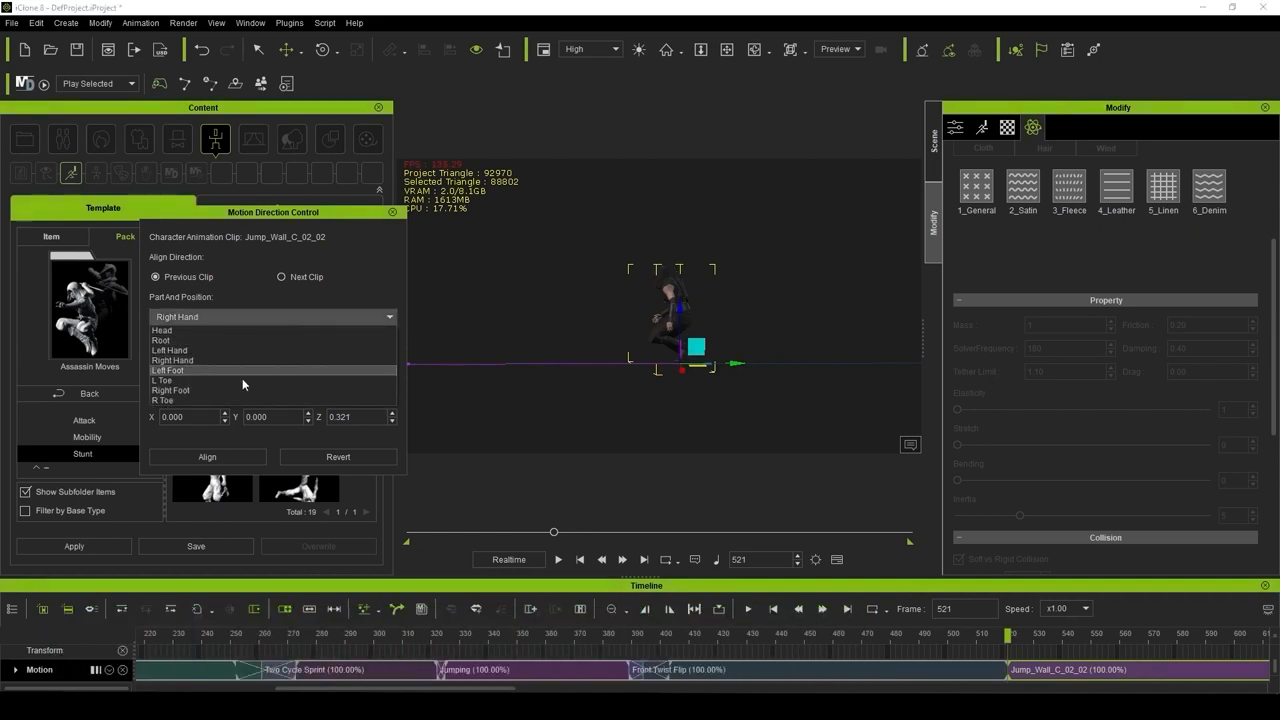
Align the Jump_Walk_C_02_02 clip to the previous clip at the right foot with translate and rotate.
click(170, 390)
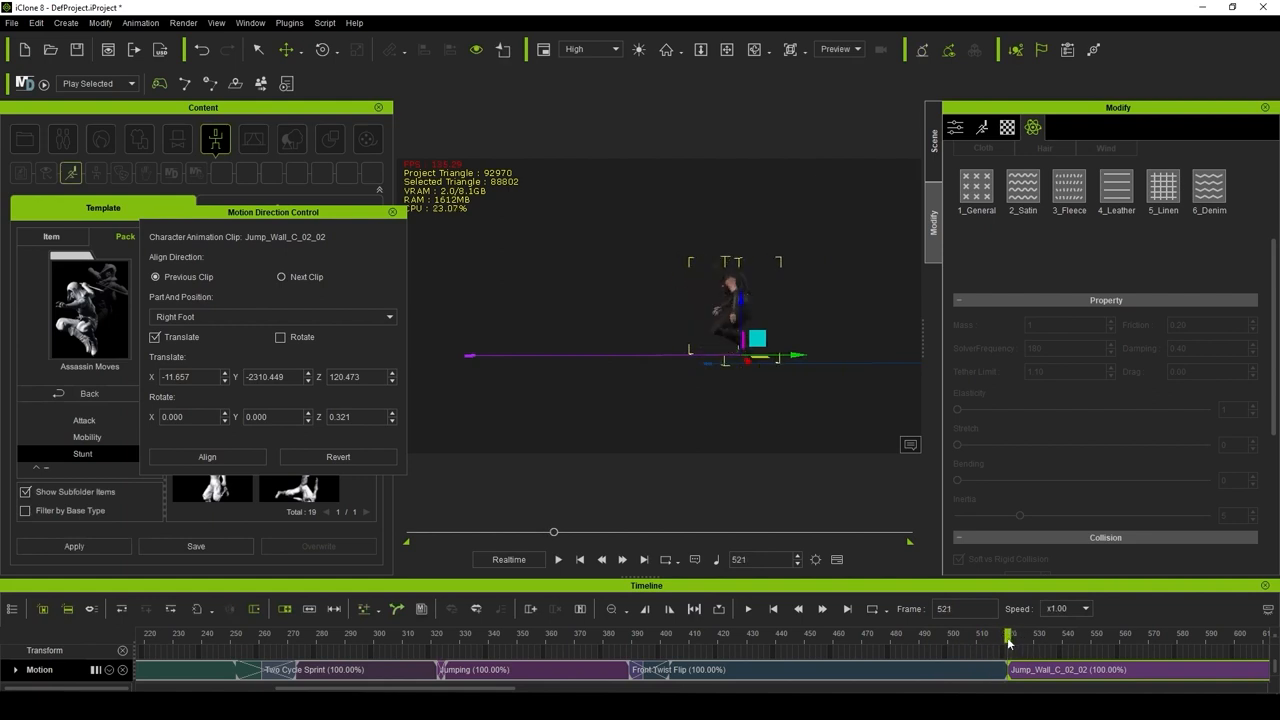
click(1004, 640)
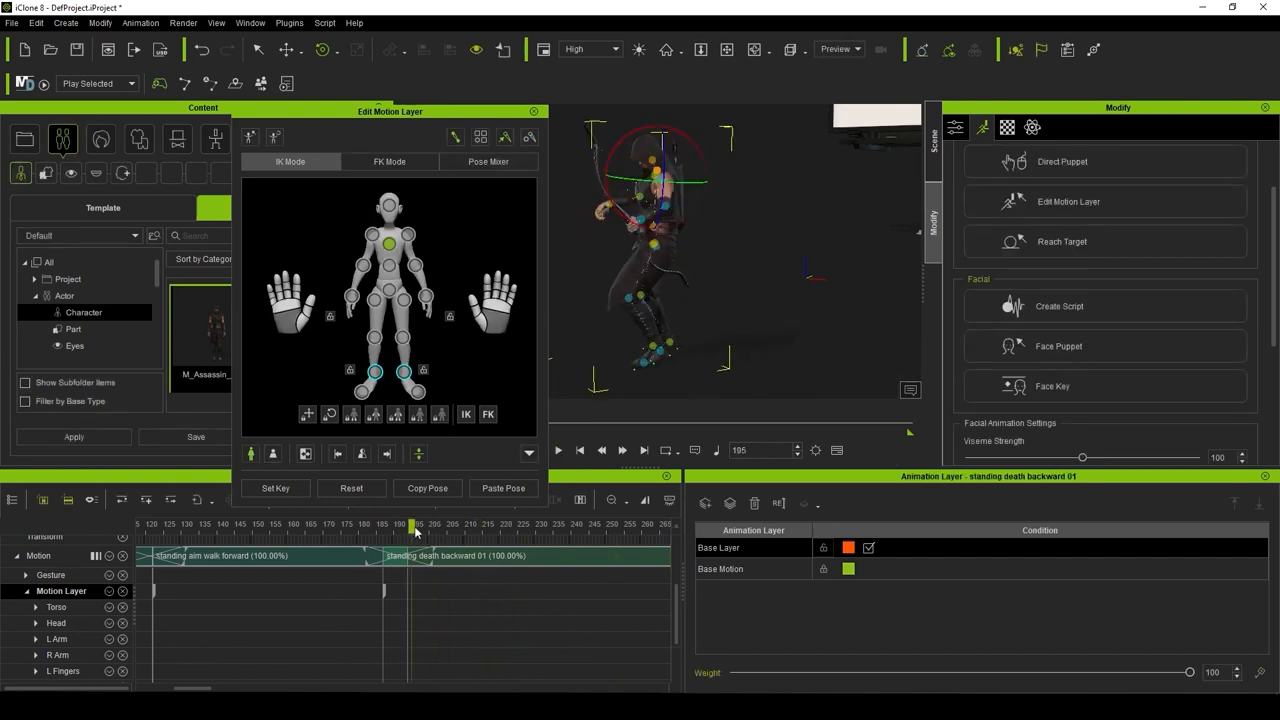
Add a Right Hand layer over the base layer of the death clip and raise the right arm.
drag(412, 524, 460, 524)
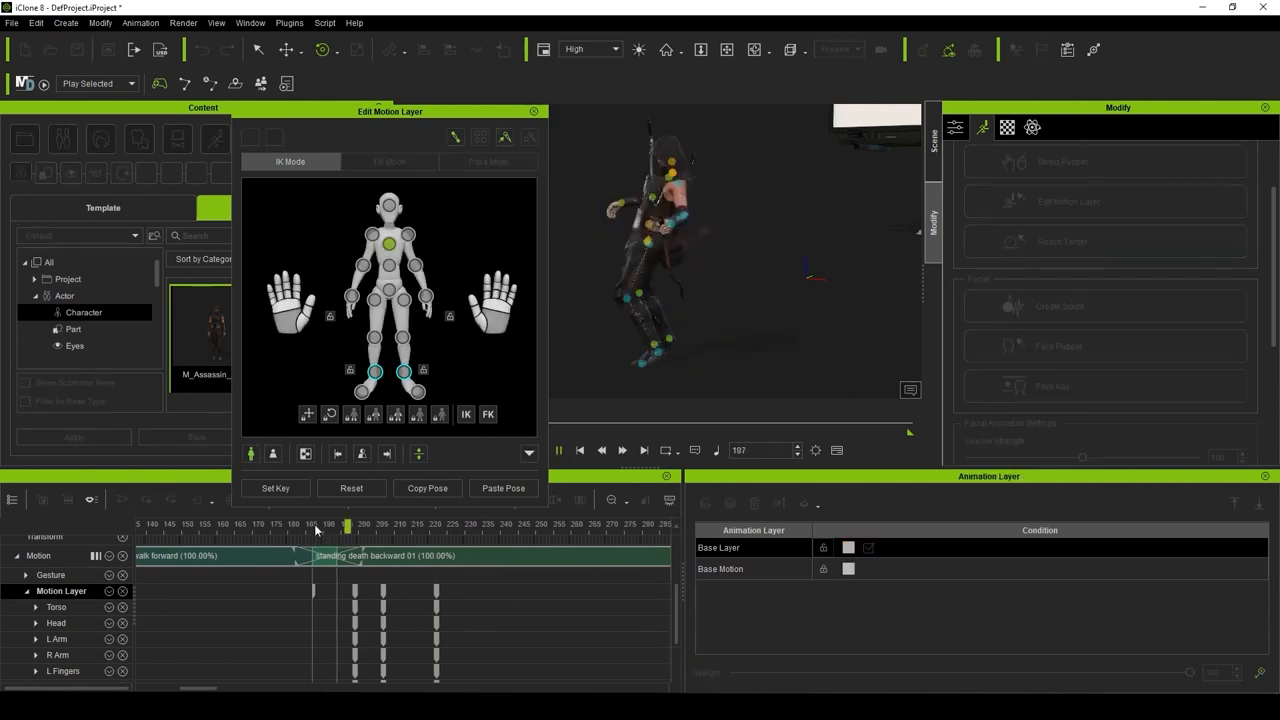
drag(348, 524, 380, 524)
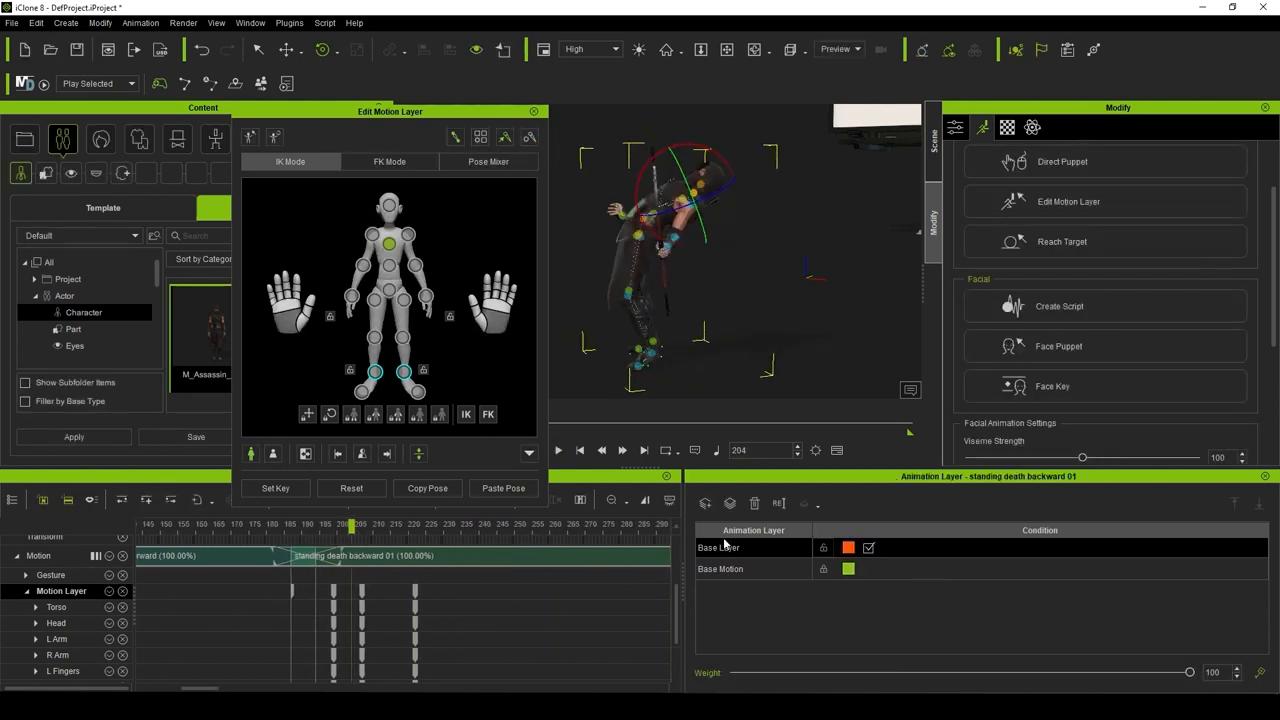
click(704, 504)
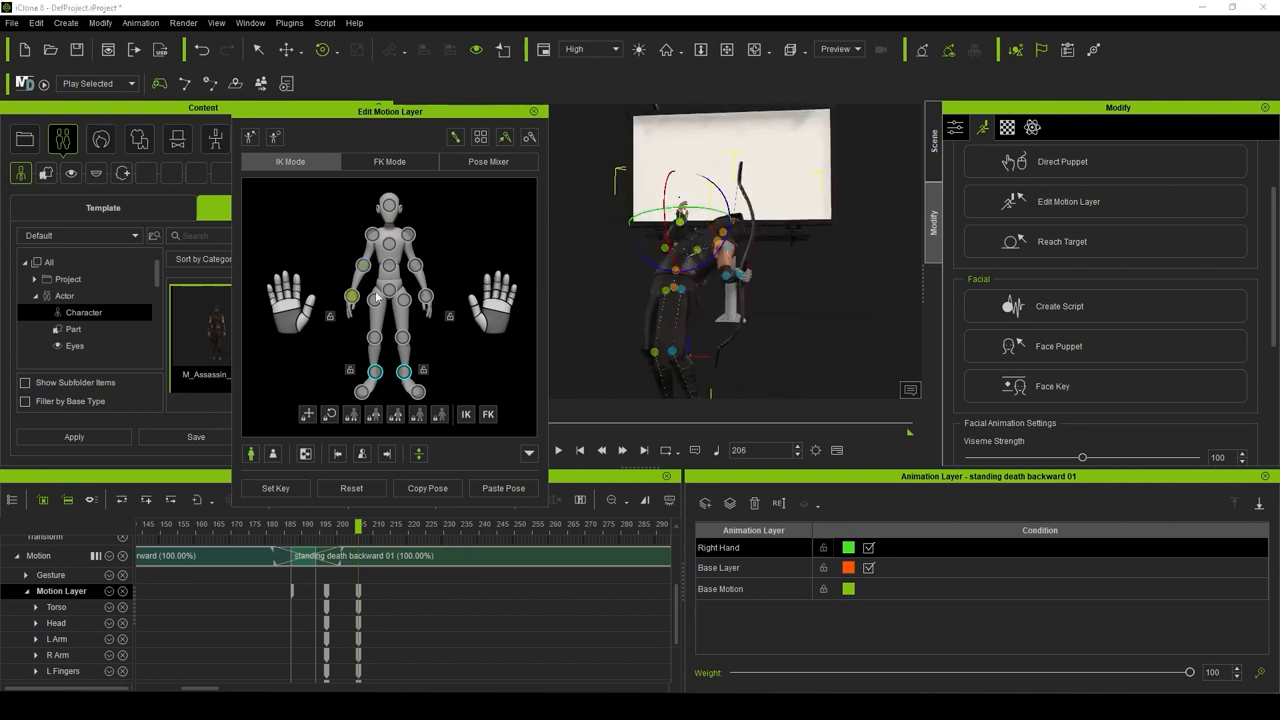
drag(356, 524, 420, 524)
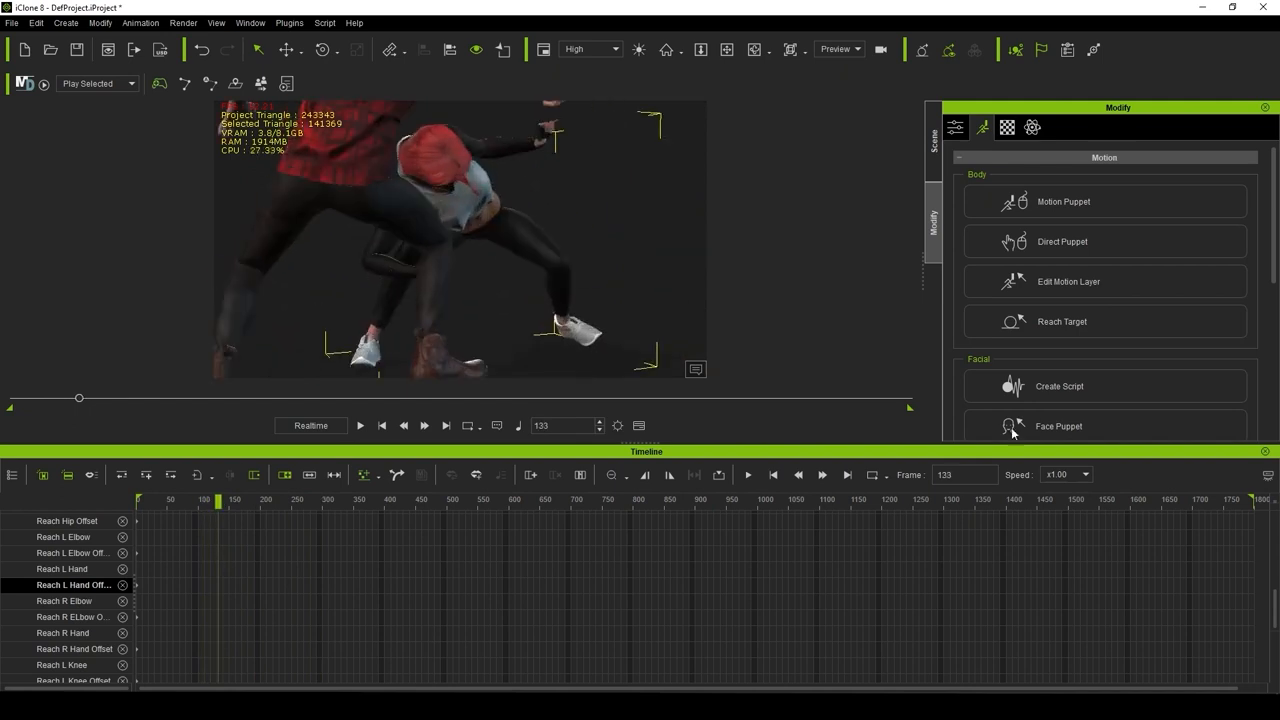
Set the hand's reach target to CC_Base_R_Thigh and adjust the grip offset on the thigh.
click(1060, 320)
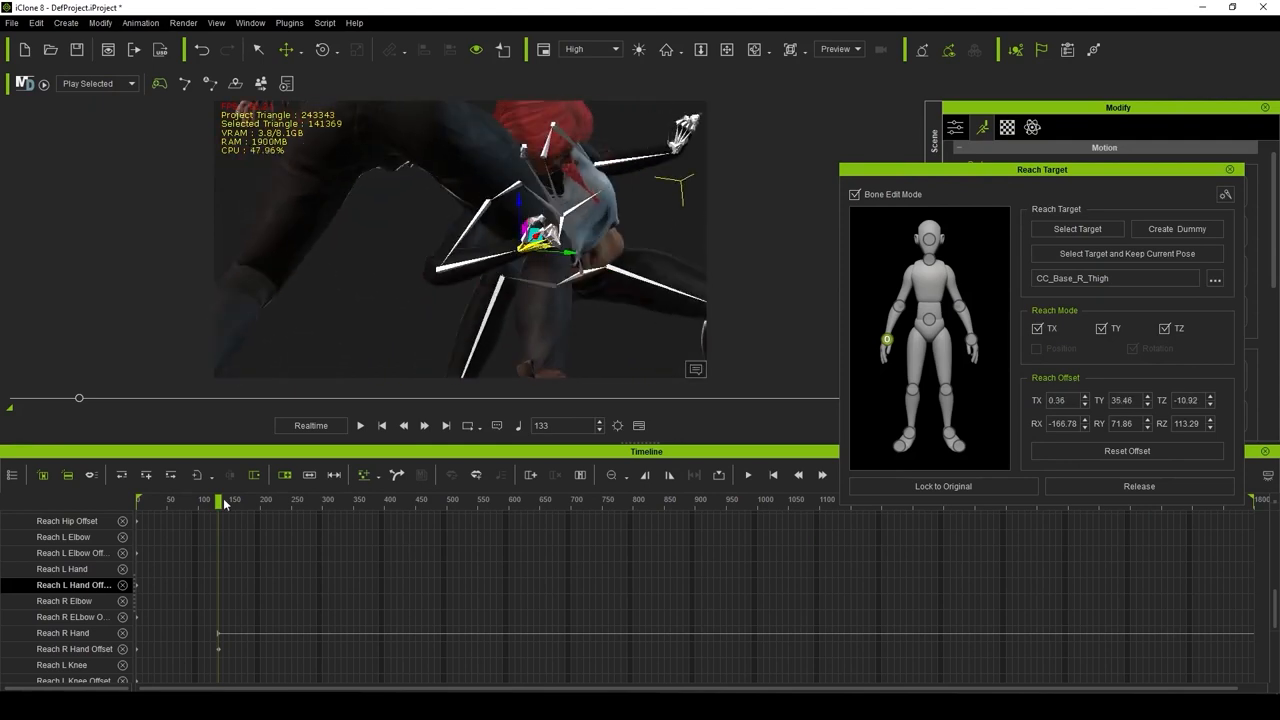
drag(220, 500, 244, 500)
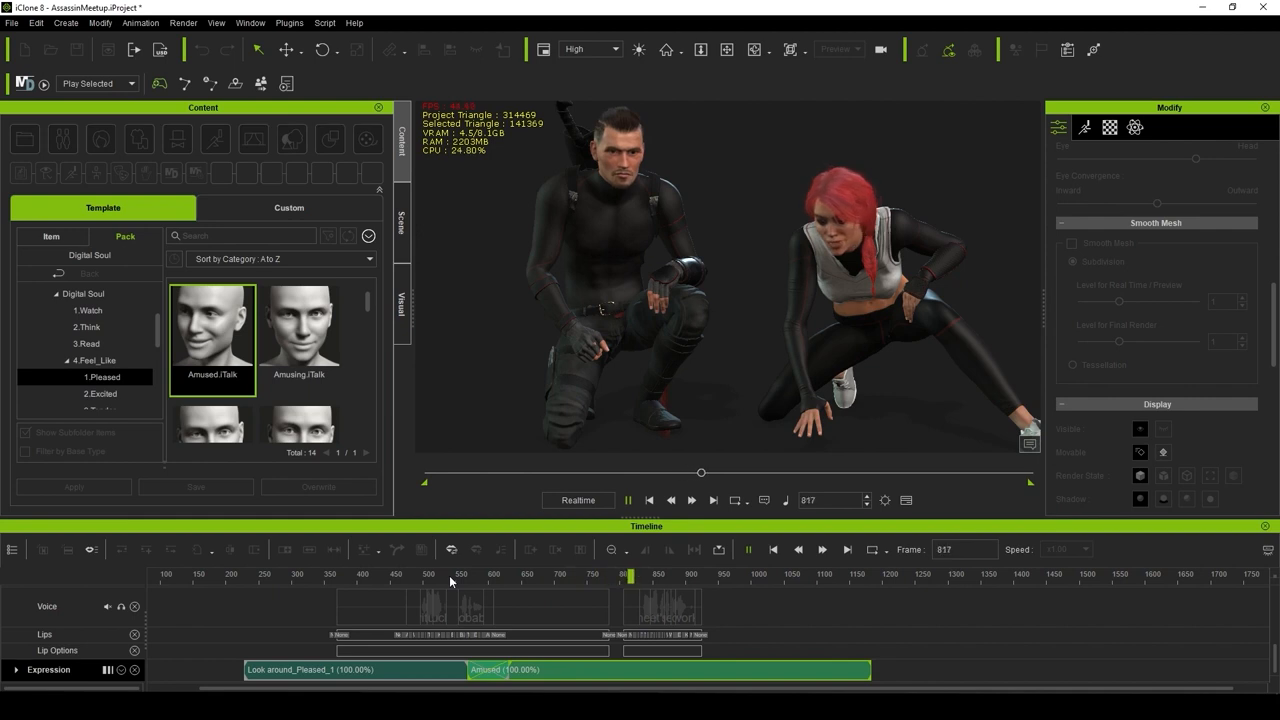
click(628, 500)
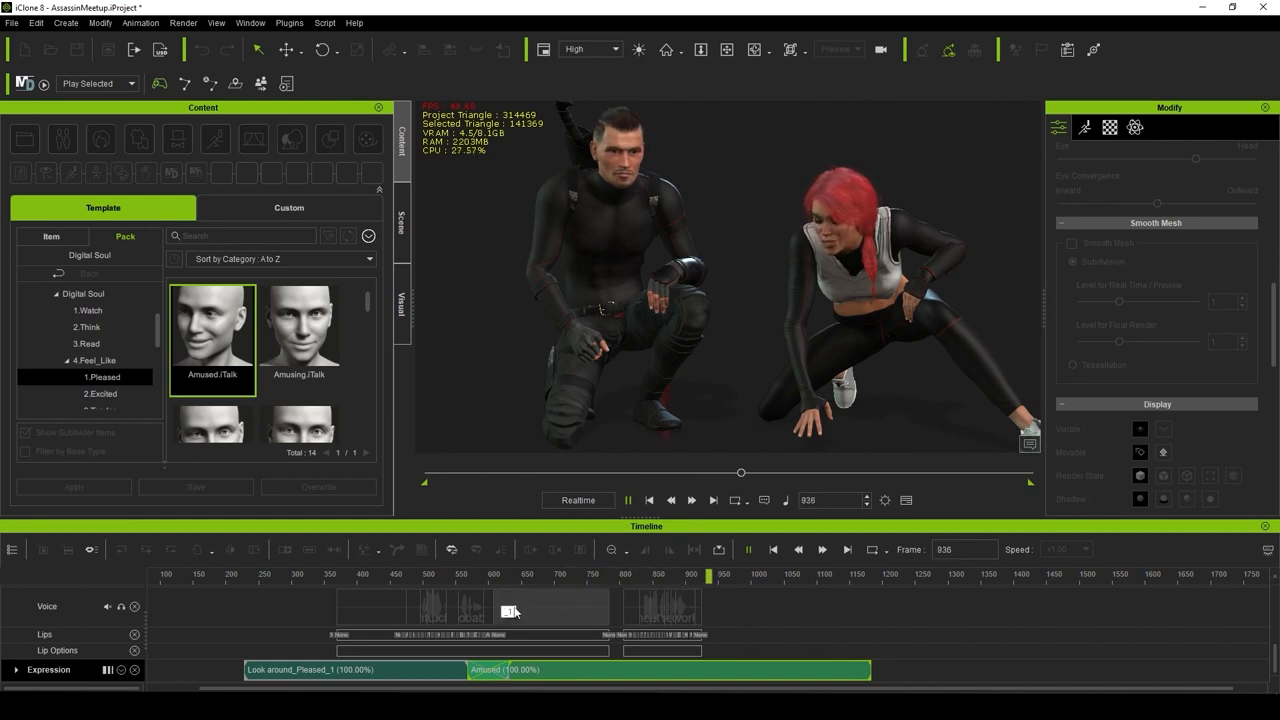